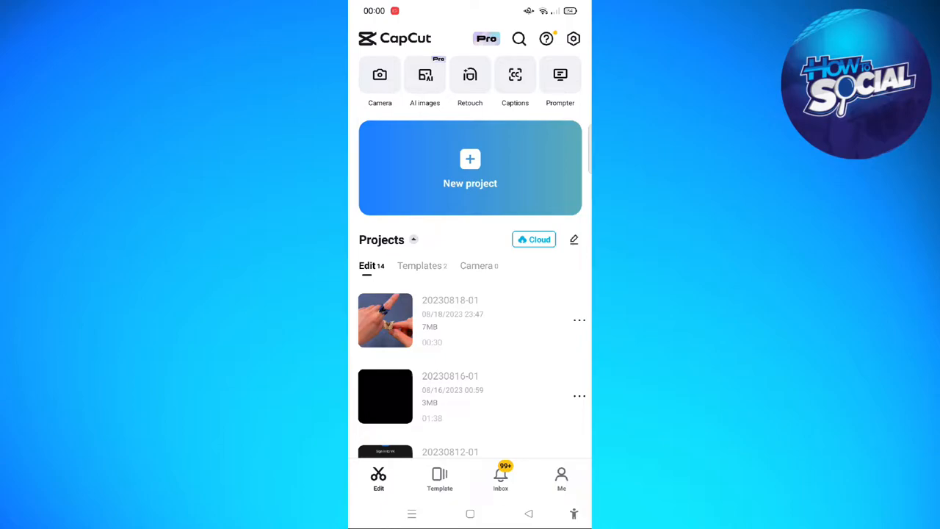
- Create a new project and add the hands-with-paper-strip video from the gallery
left_click(471, 167)
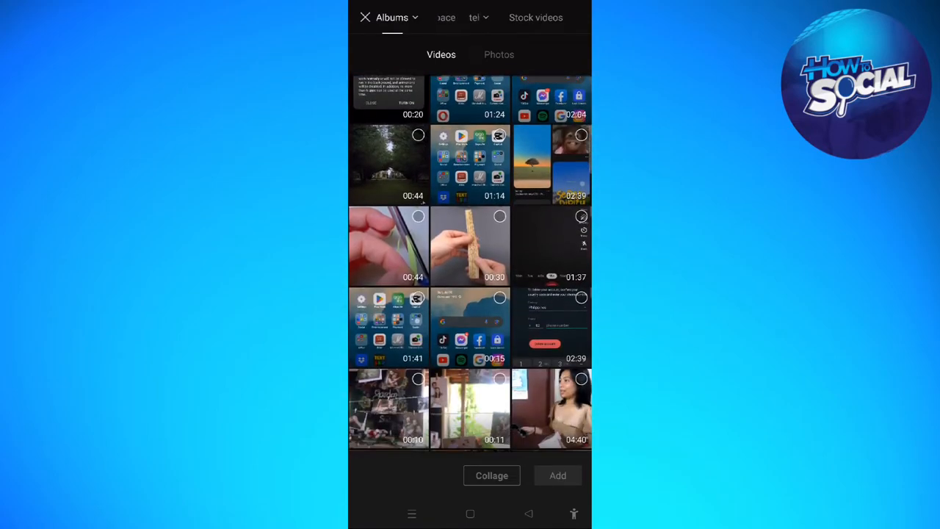
left_click(470, 247)
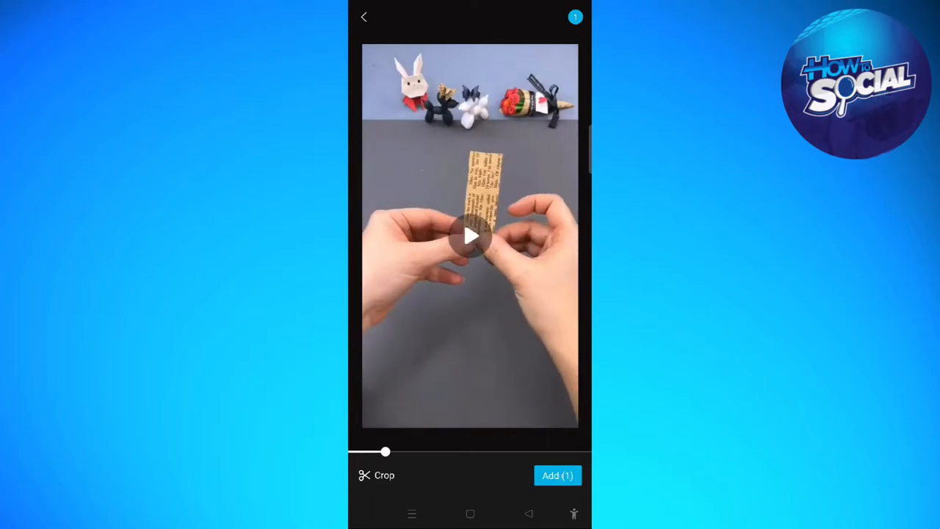
left_click(558, 476)
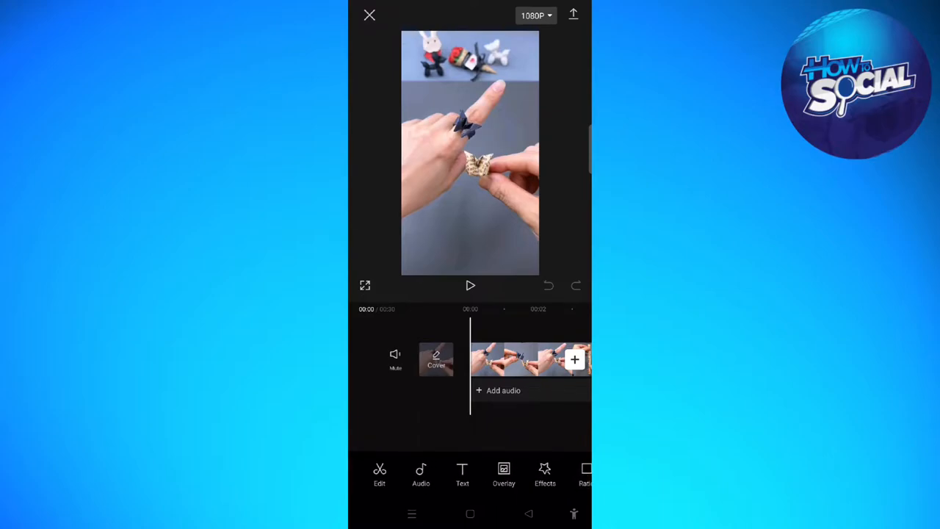
- Reach the Adjust tool in the bottom toolbar and show the clip's adjustment sliders
scroll("left", 3)
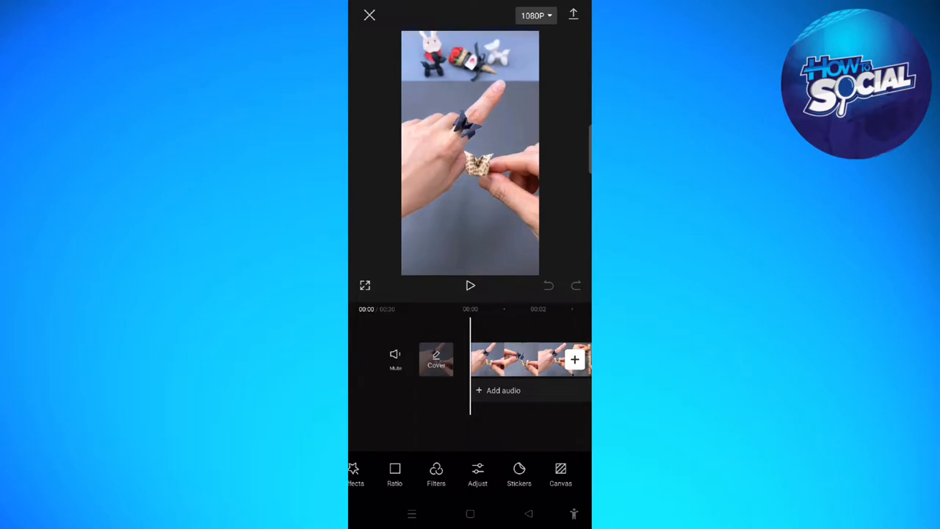
left_click(477, 473)
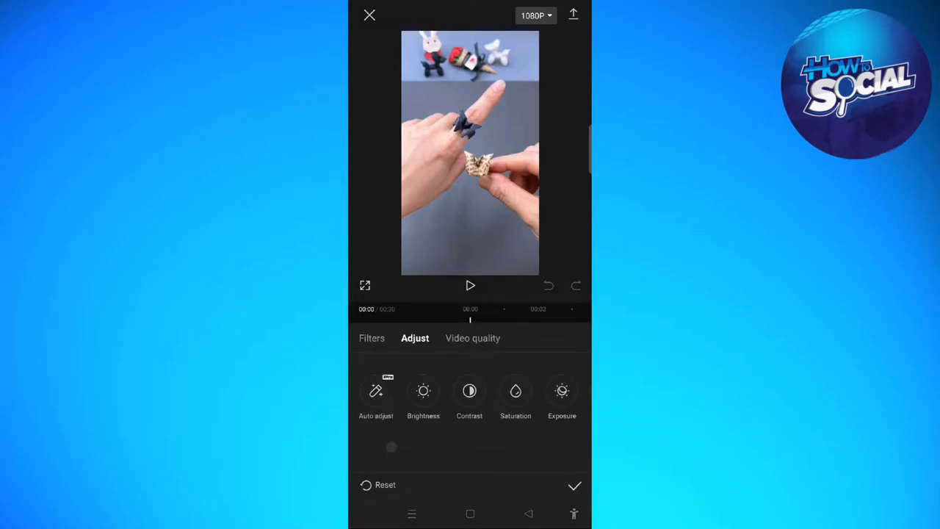
scroll("left", 3)
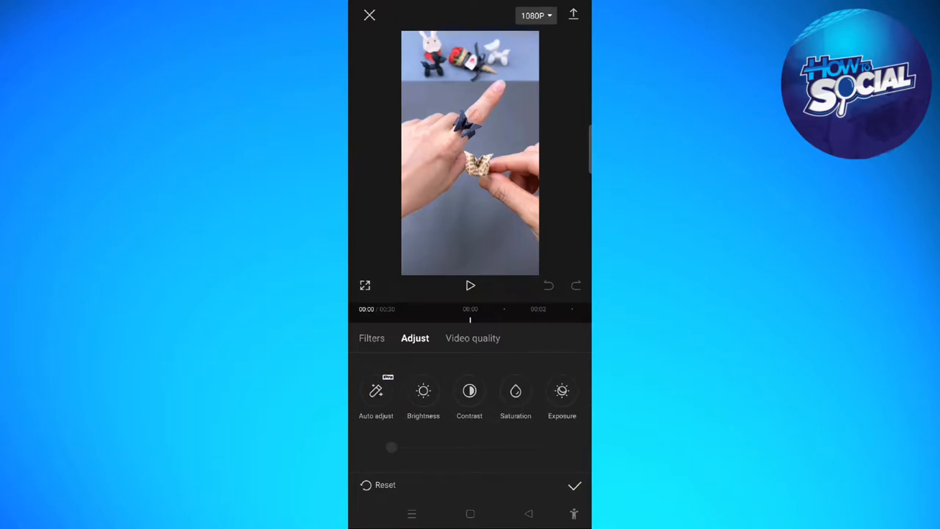
- Set Brightness to about 10 and lower Contrast to about -14
left_click(423, 390)
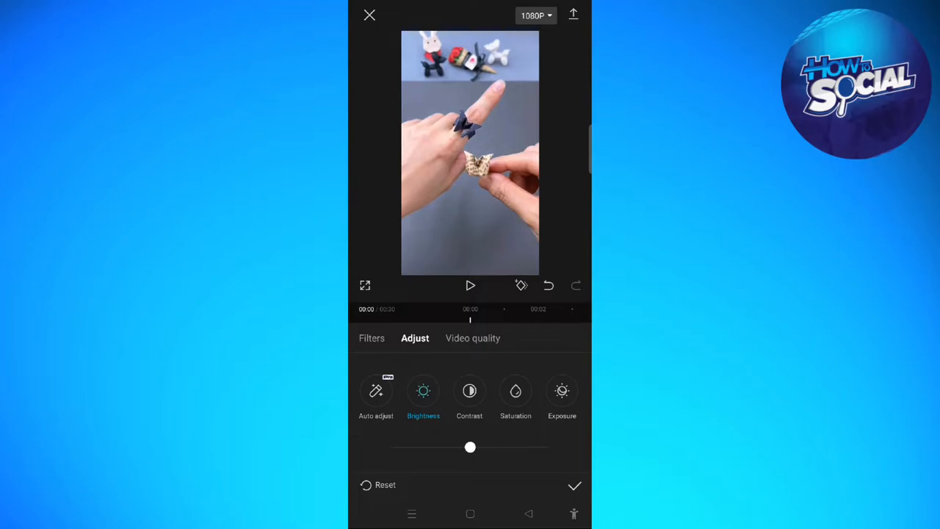
left_click_drag(470, 447, 488, 447)
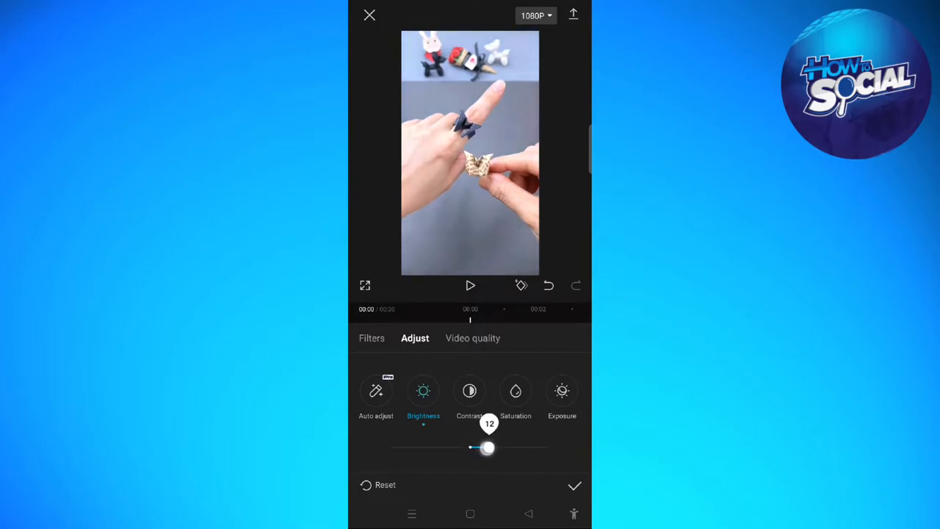
left_click_drag(489, 448, 485, 448)
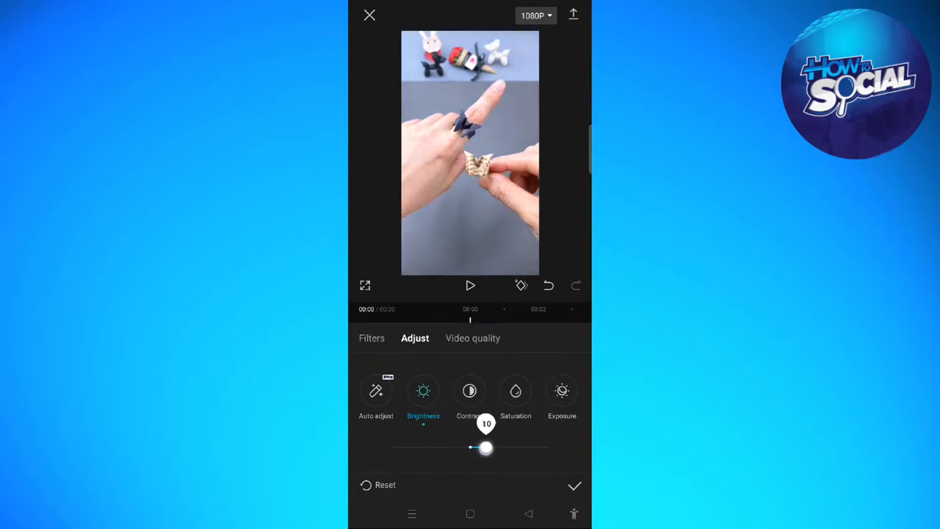
left_click_drag(486, 448, 483, 448)
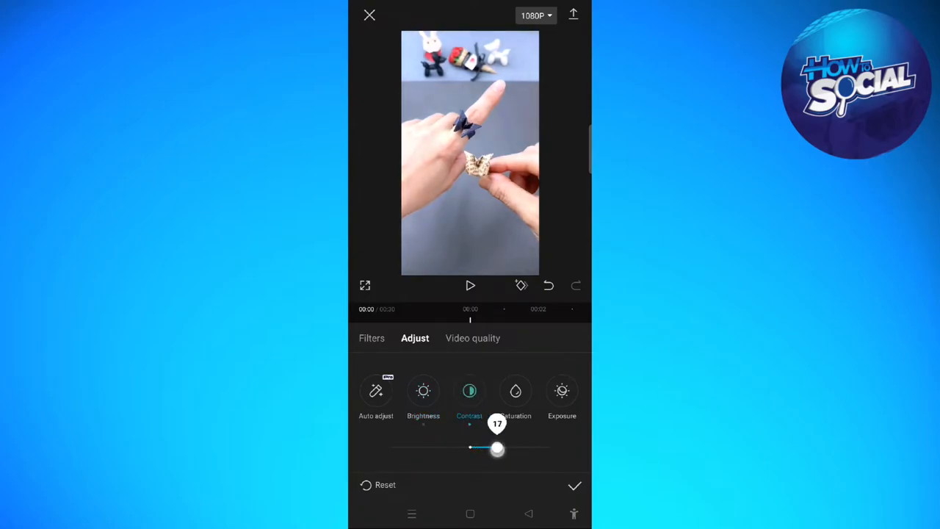
left_click_drag(496, 448, 450, 448)
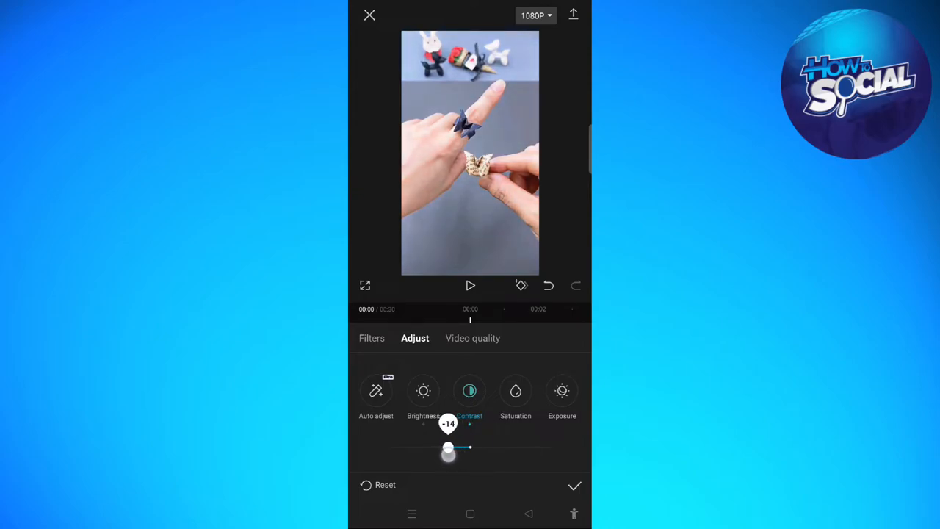
left_click_drag(470, 446, 451, 447)
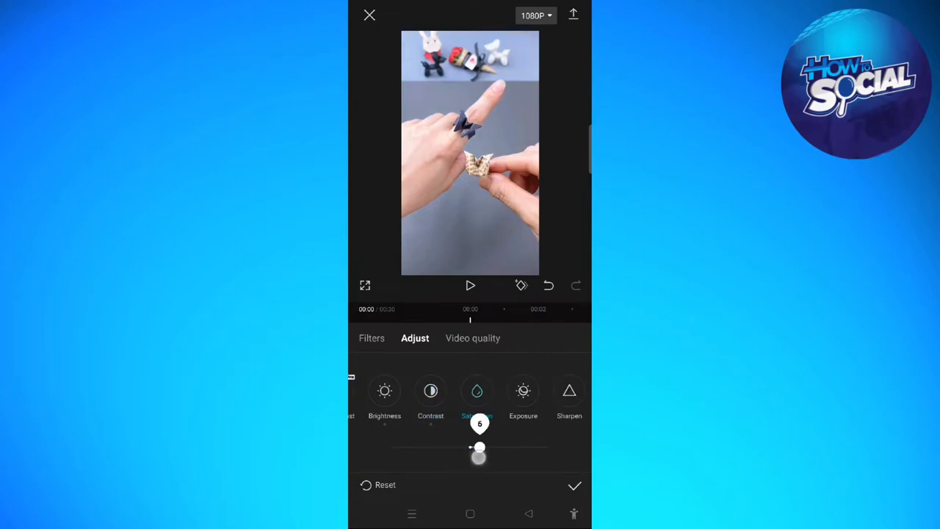
- Boost Saturation up to about 25 with small fine-tuning drags
left_click_drag(479, 448, 500, 448)
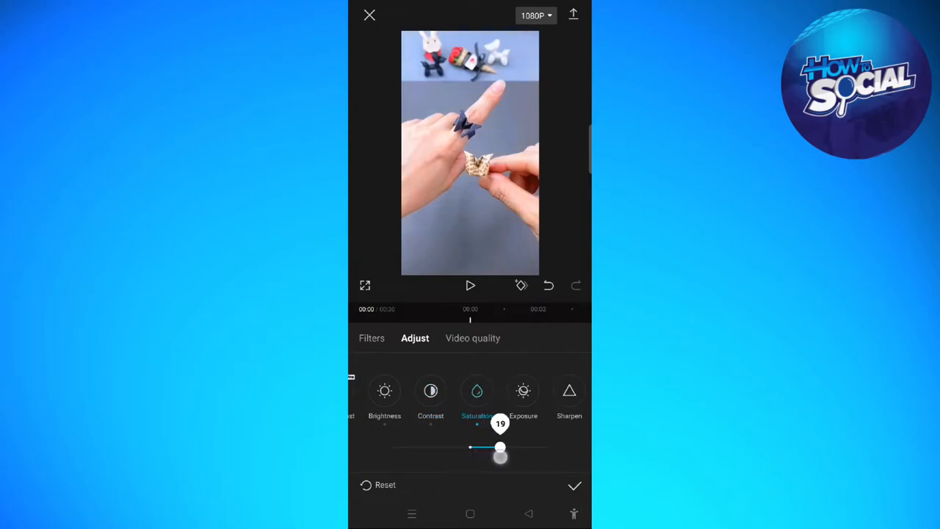
left_click_drag(499, 448, 503, 448)
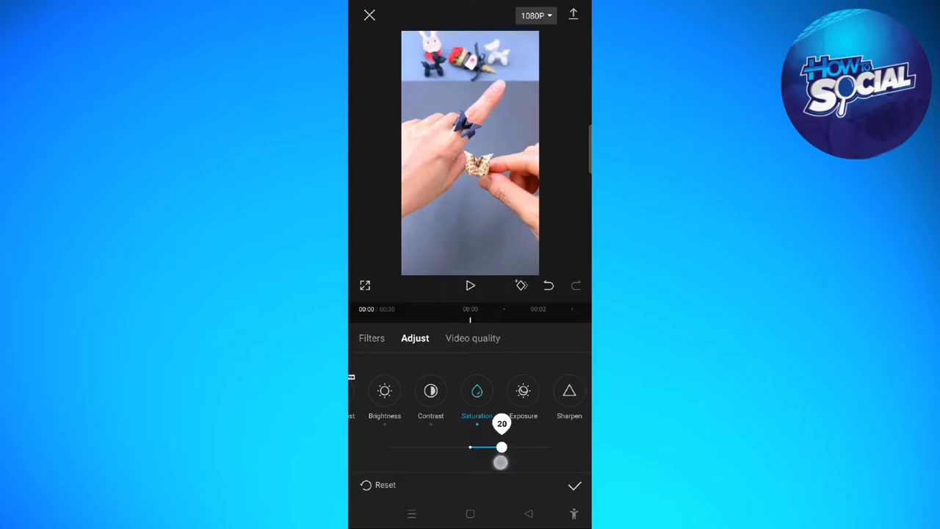
left_click_drag(502, 448, 512, 448)
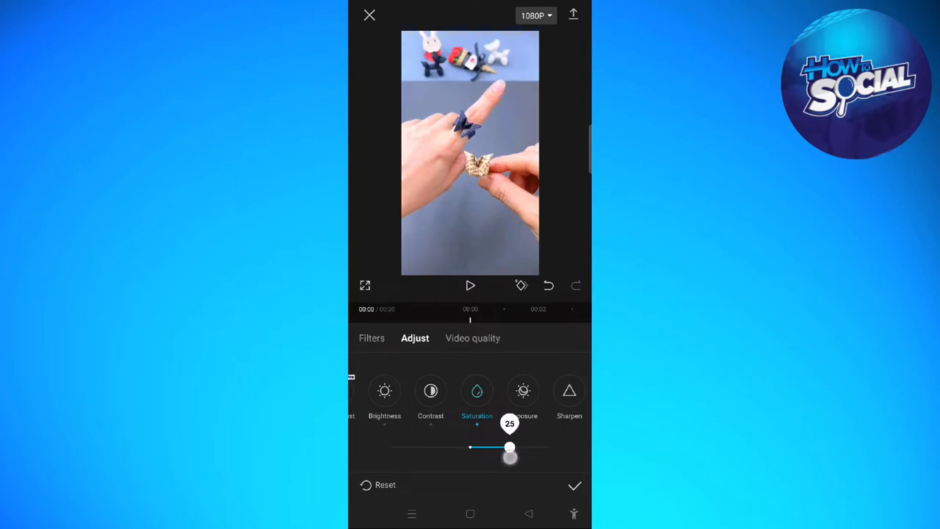
left_click_drag(511, 447, 503, 446)
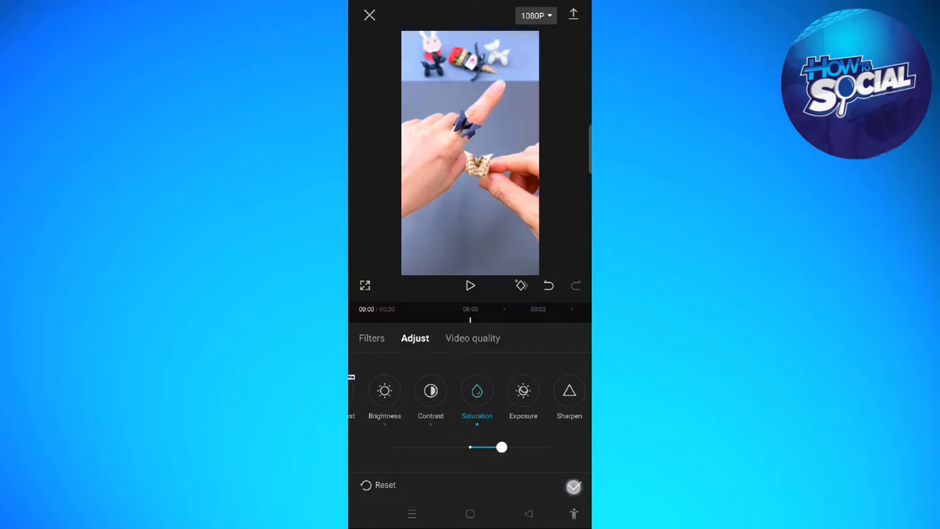
- Lower Exposure to about -27 and apply the adjustment, returning to the timeline
left_click(573, 487)
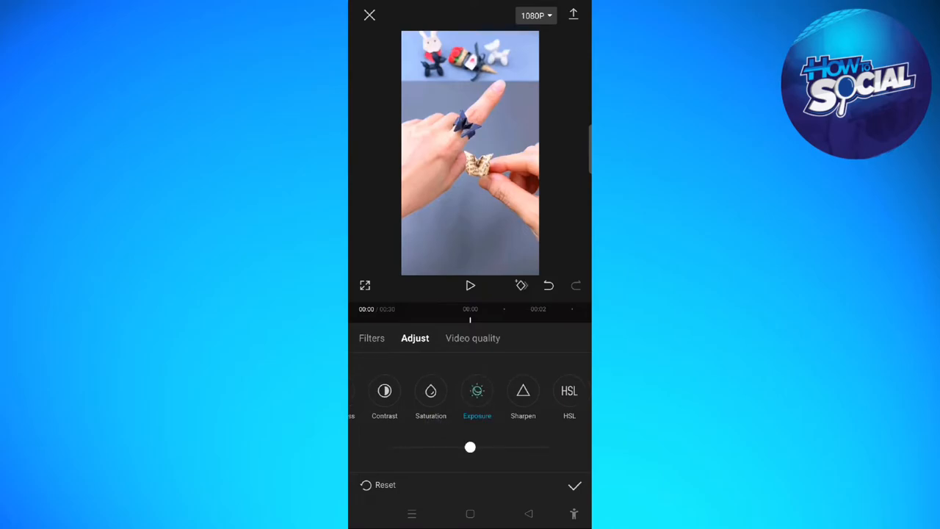
left_click_drag(470, 447, 488, 450)
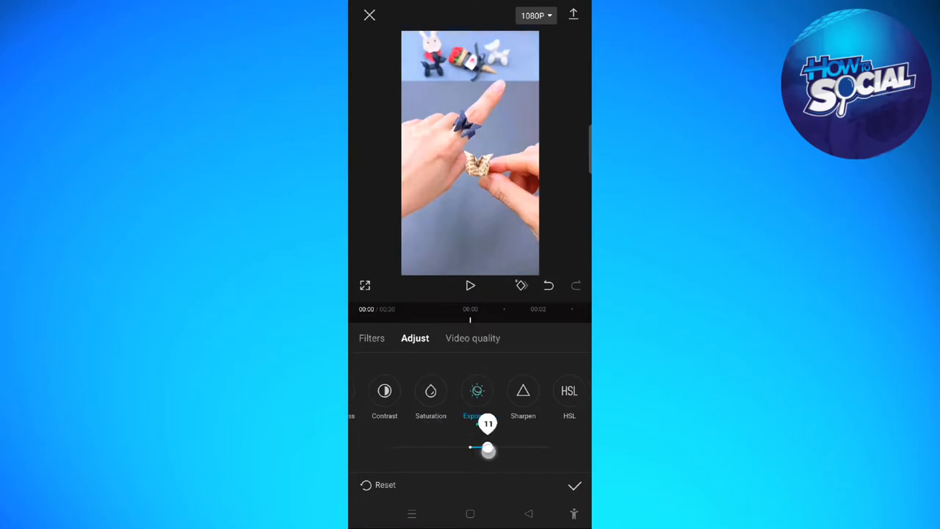
left_click_drag(488, 449, 455, 450)
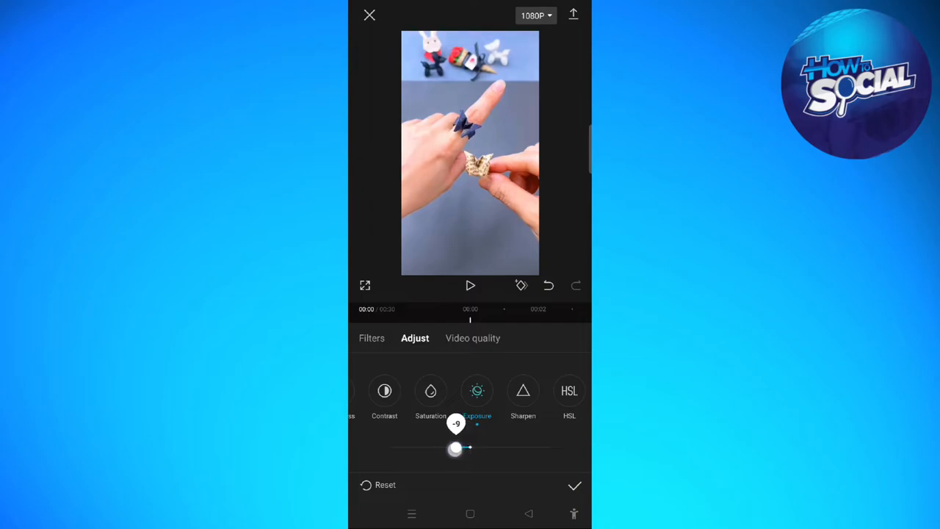
left_click_drag(455, 448, 429, 448)
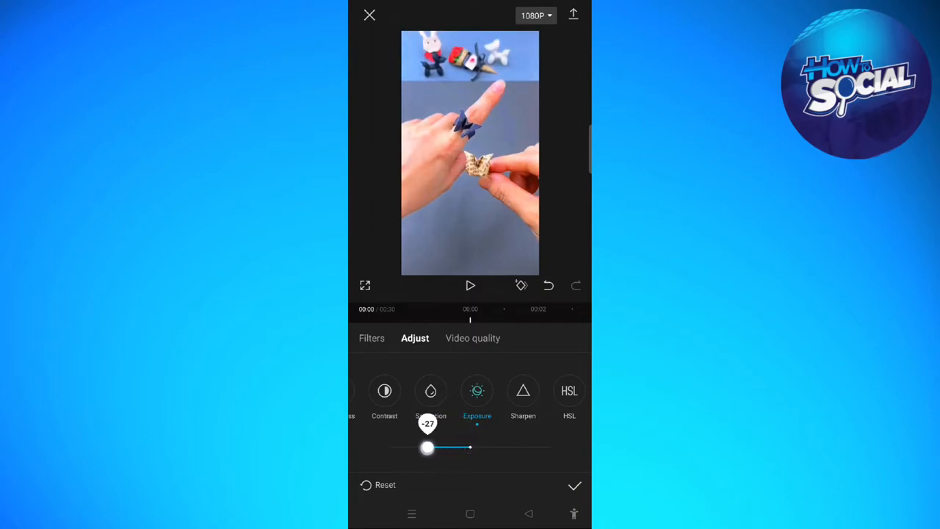
left_click_drag(429, 447, 423, 447)
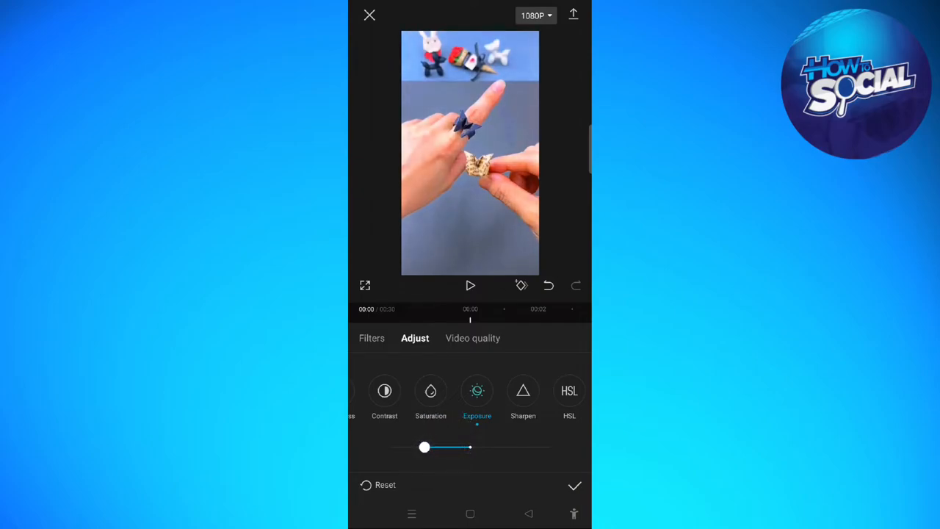
left_click(575, 485)
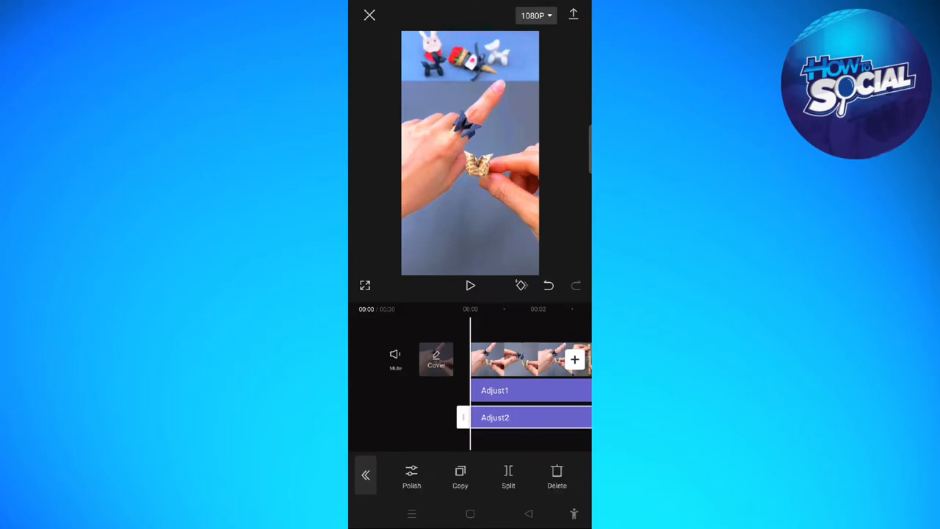
- Reopen Adjust and push Sharpen to its maximum value
left_click(412, 476)
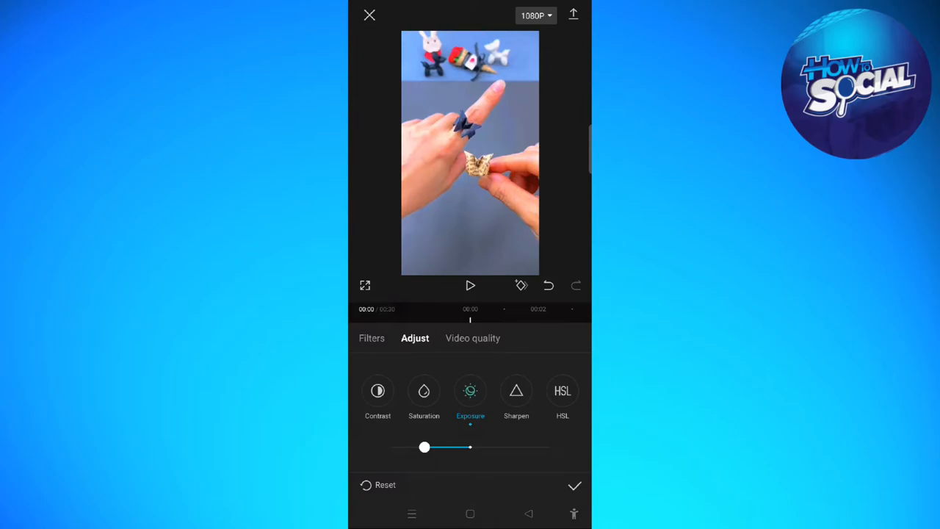
left_click_drag(423, 447, 426, 451)
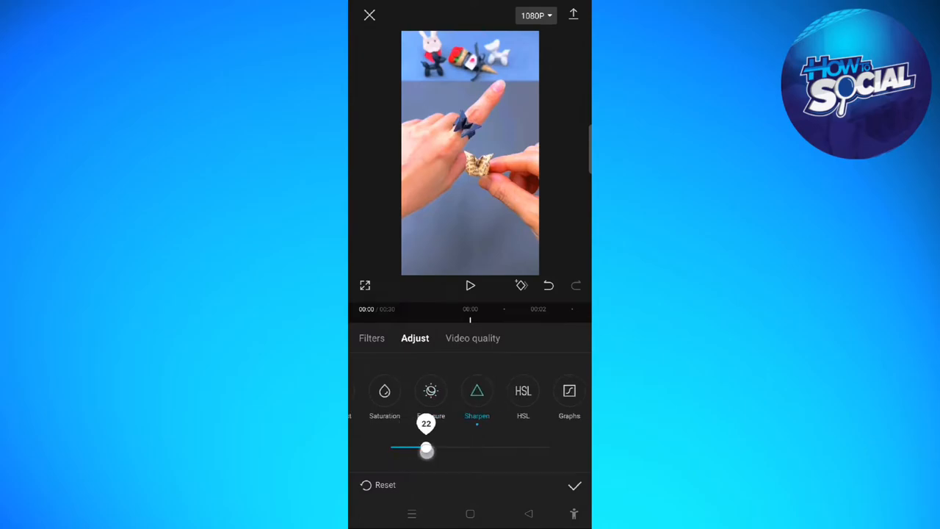
left_click_drag(426, 451, 463, 447)
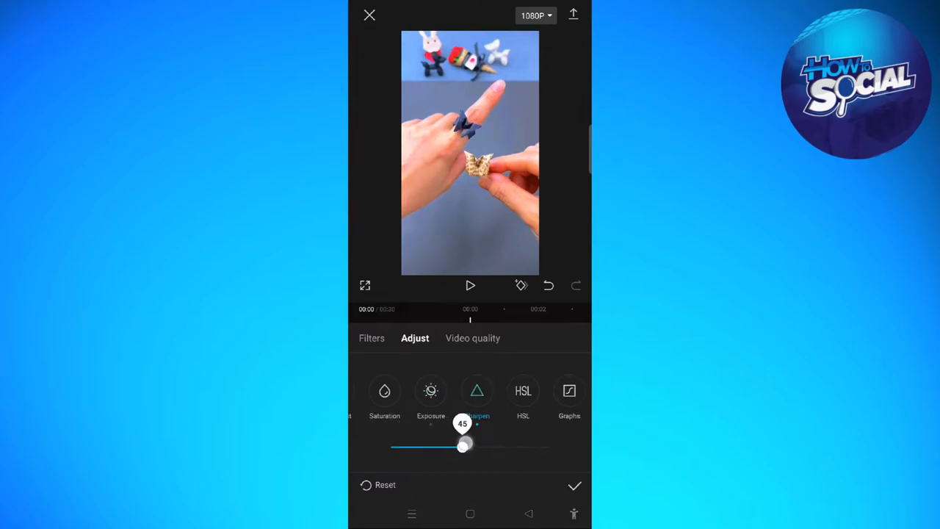
left_click_drag(463, 446, 550, 446)
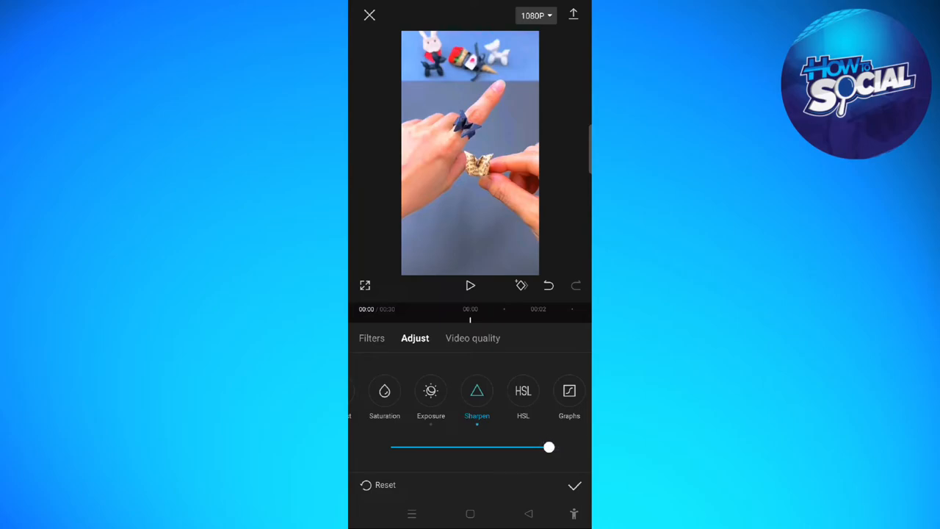
left_click(479, 219)
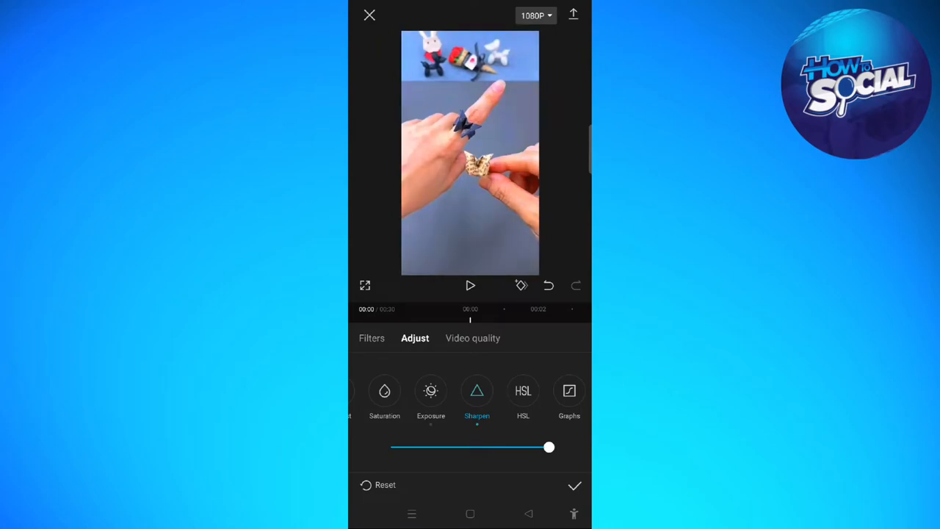
- Try Highlight at -36 then back near 0, and lower Shadow to about -16
scroll("left", 3)
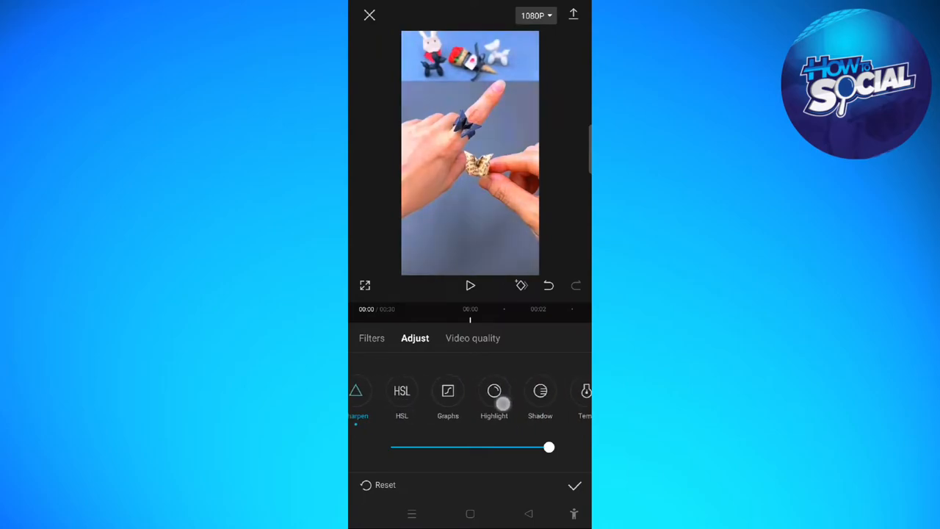
left_click_drag(549, 447, 412, 447)
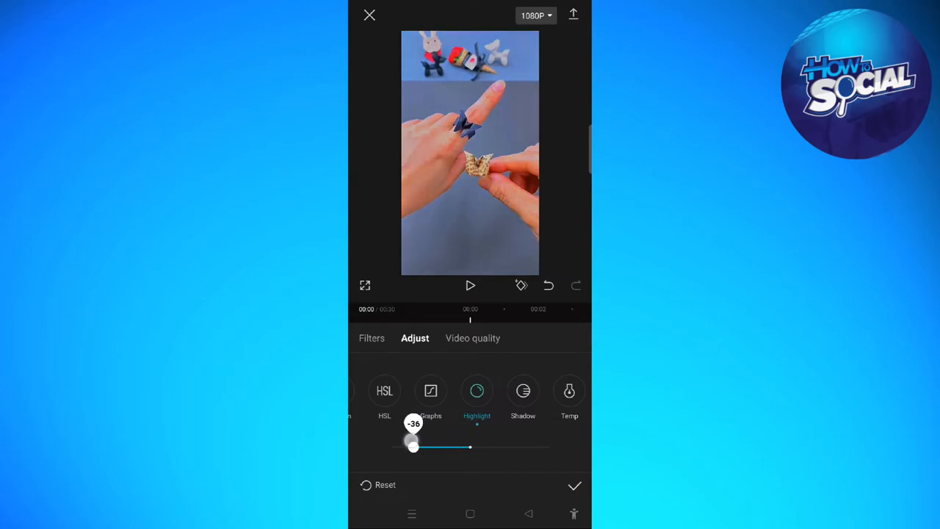
left_click_drag(415, 447, 429, 446)
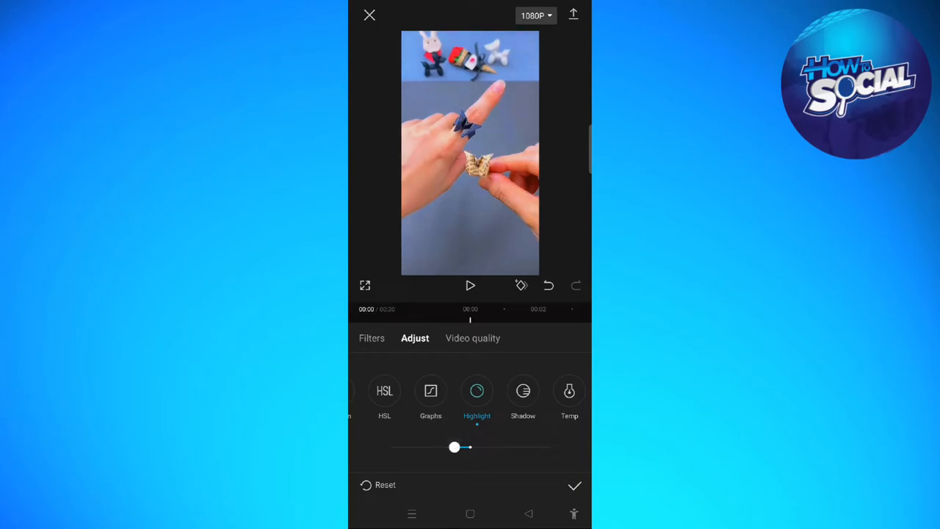
left_click_drag(454, 447, 444, 447)
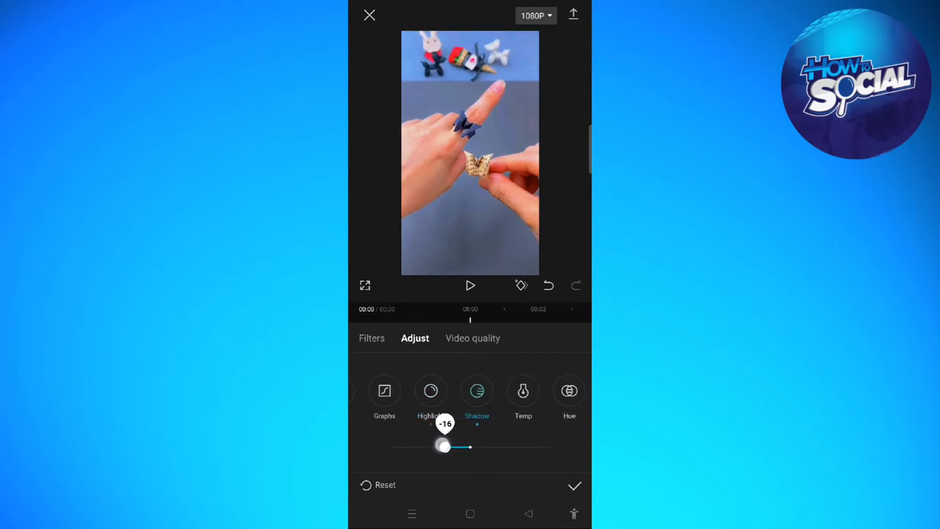
left_click_drag(444, 447, 533, 447)
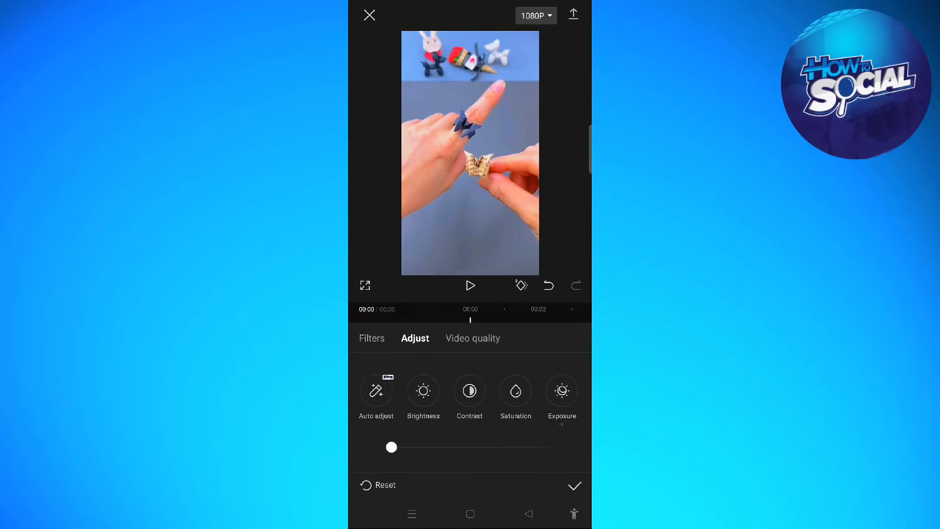
- Nudge Brightness to a small value near zero and apply, returning to the timeline
left_click_drag(391, 448, 451, 448)
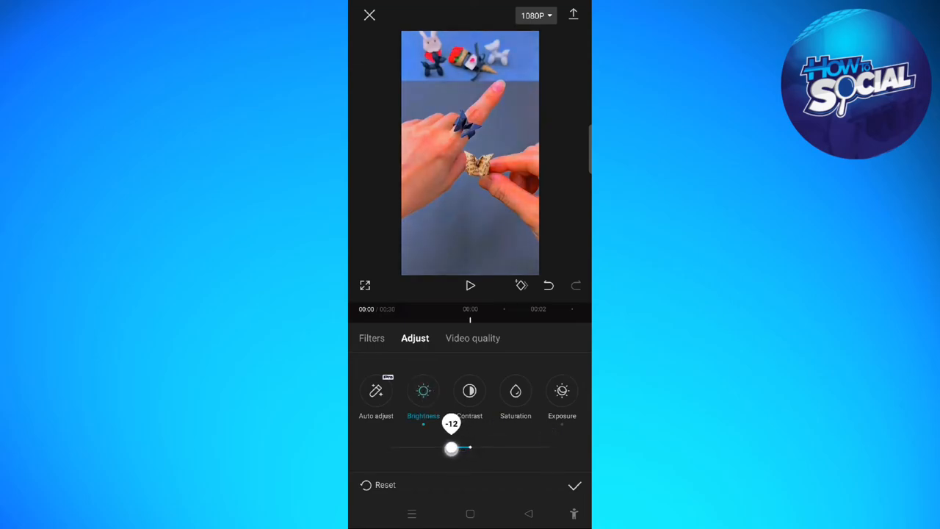
left_click_drag(453, 448, 456, 448)
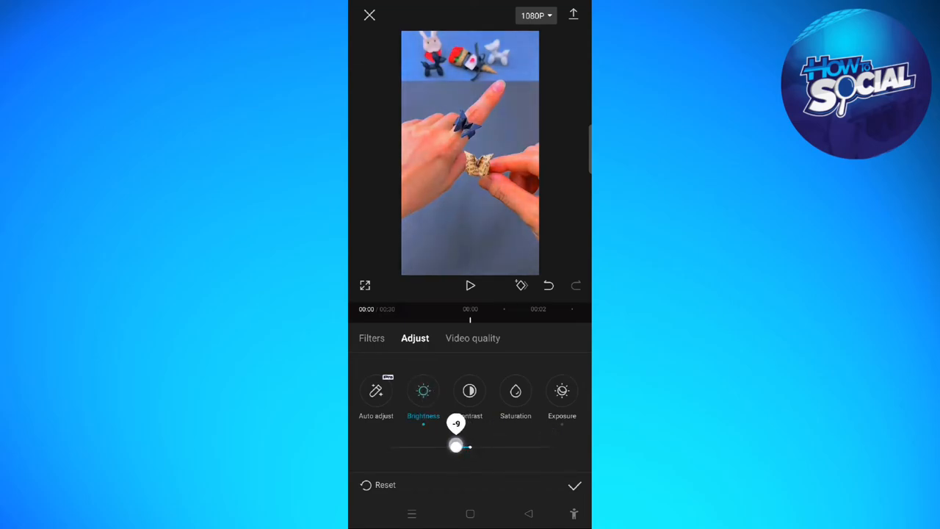
left_click_drag(455, 447, 470, 446)
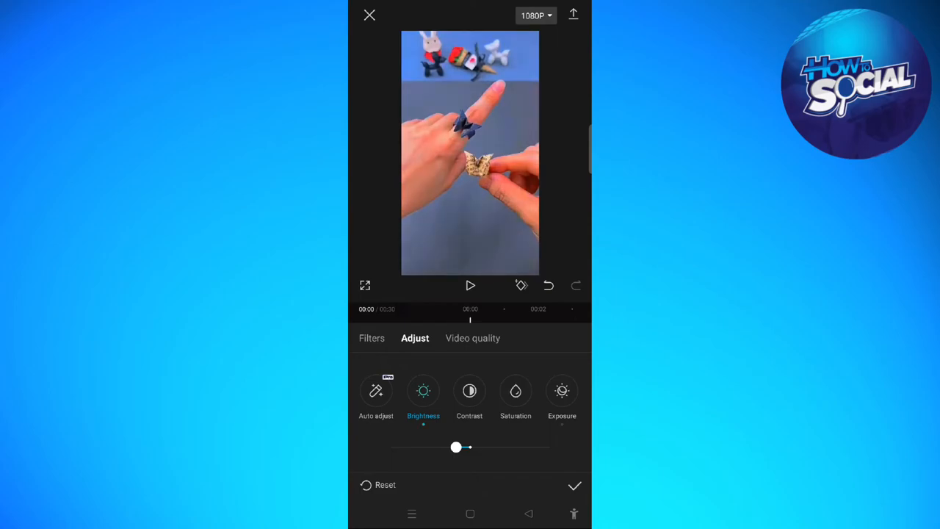
left_click(574, 485)
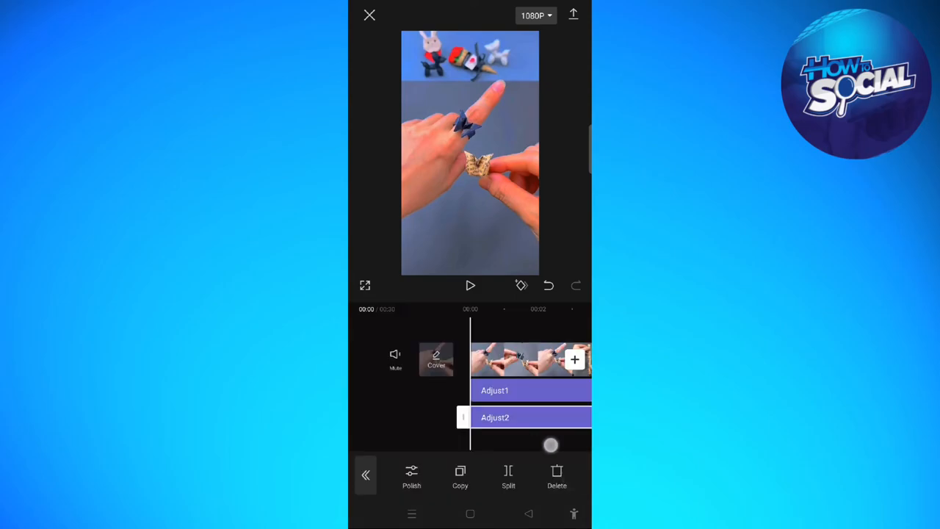